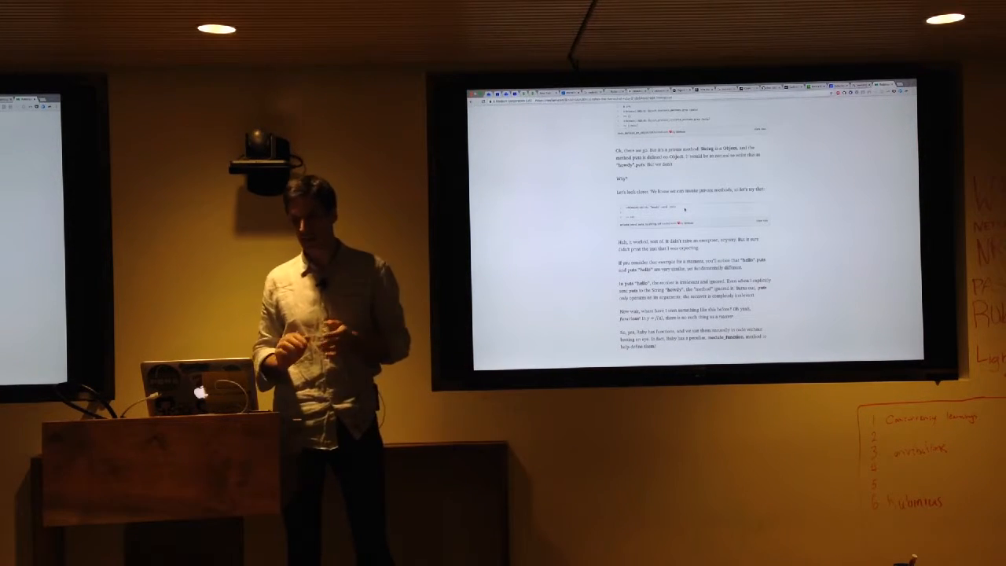
{"action": "scroll", "scroll_direction": "down", "scroll_amount": 3}
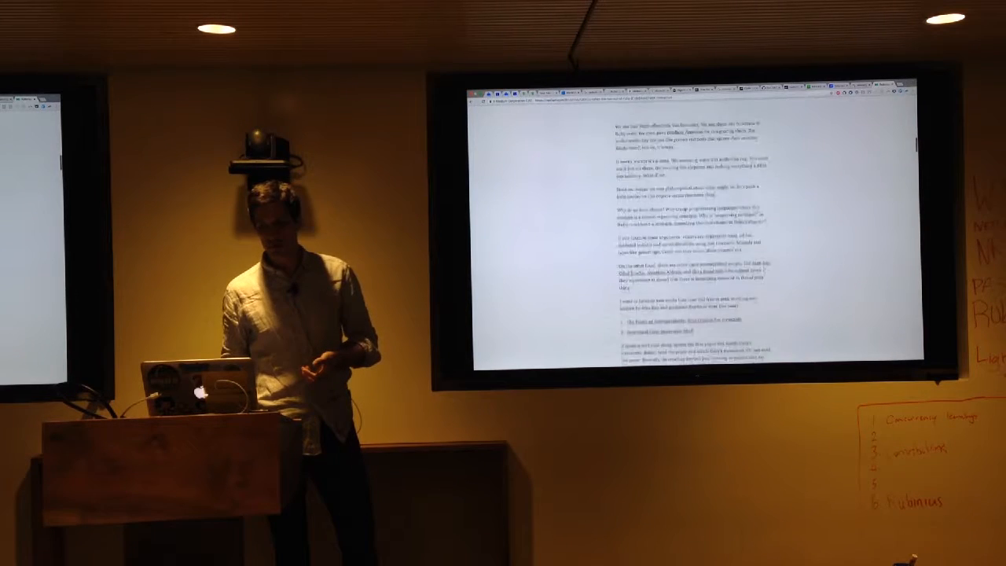
{"action": "scroll", "scroll_direction": "down", "scroll_amount": 3}
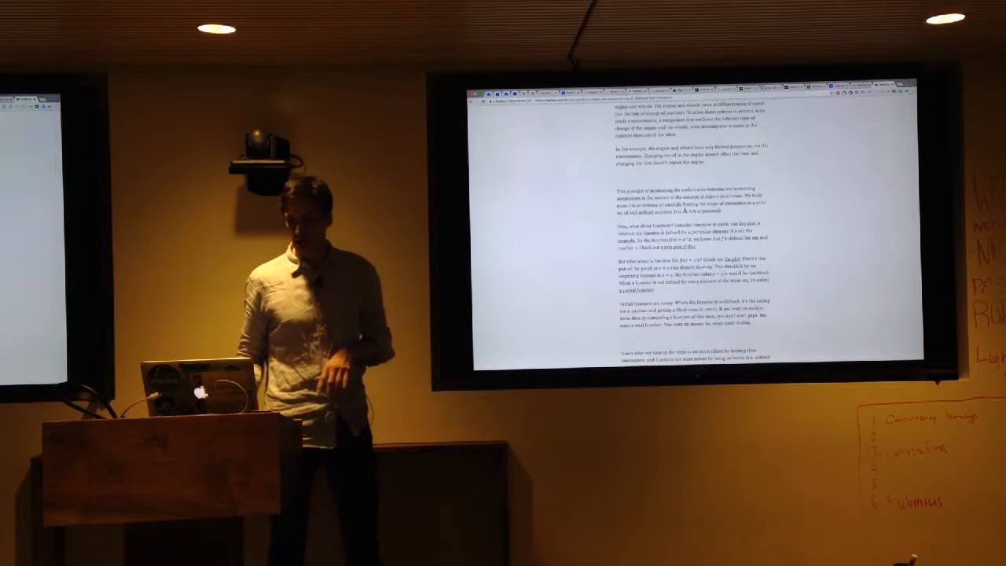
{"action": "scroll", "scroll_direction": "down", "scroll_amount": 3}
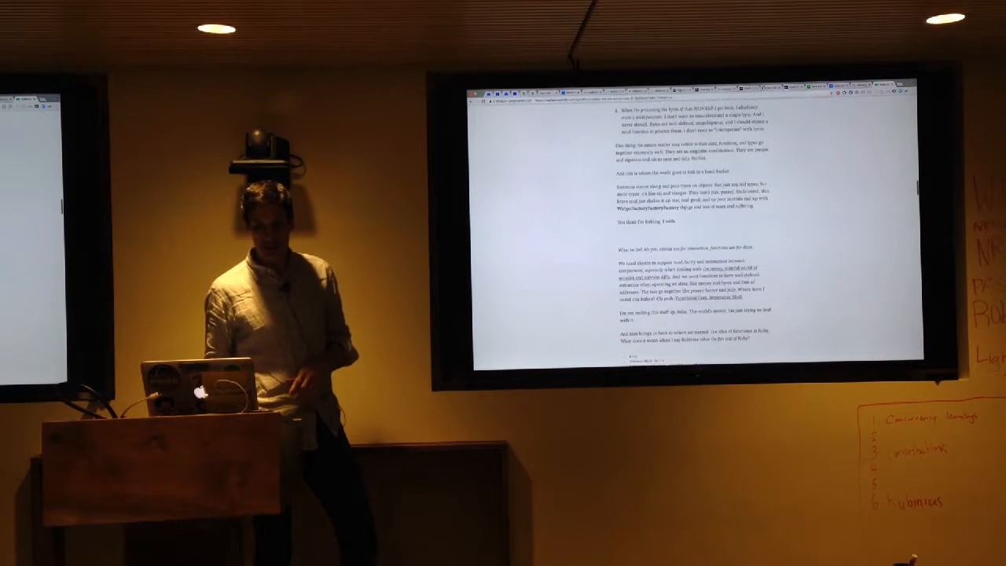
{"action": "scroll", "scroll_direction": "down", "scroll_amount": 3}
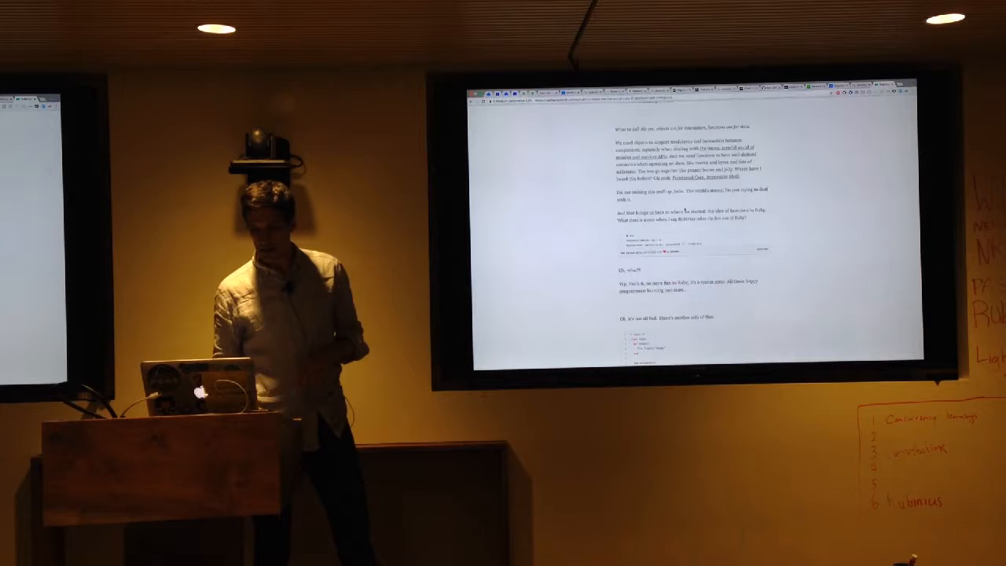
{"action": "scroll", "scroll_direction": "down", "scroll_amount": 3}
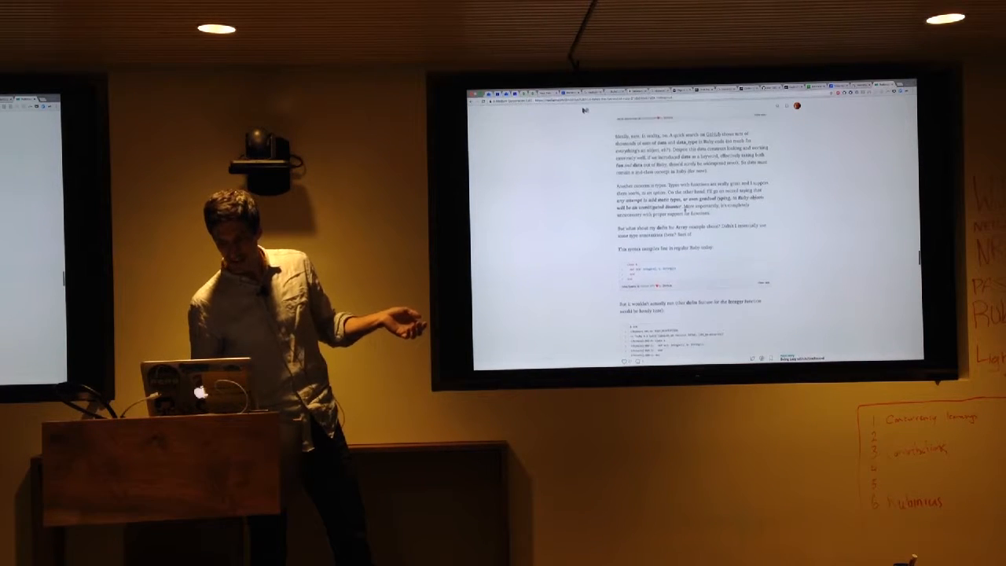
{"action": "scroll", "scroll_direction": "down", "scroll_amount": 3}
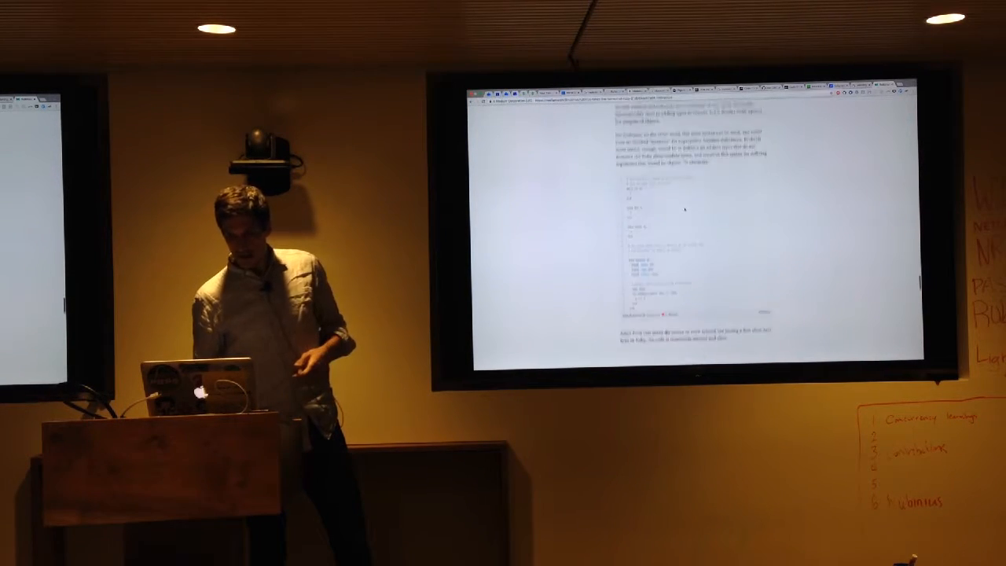
{"action": "scroll", "scroll_direction": "down", "scroll_amount": 3}
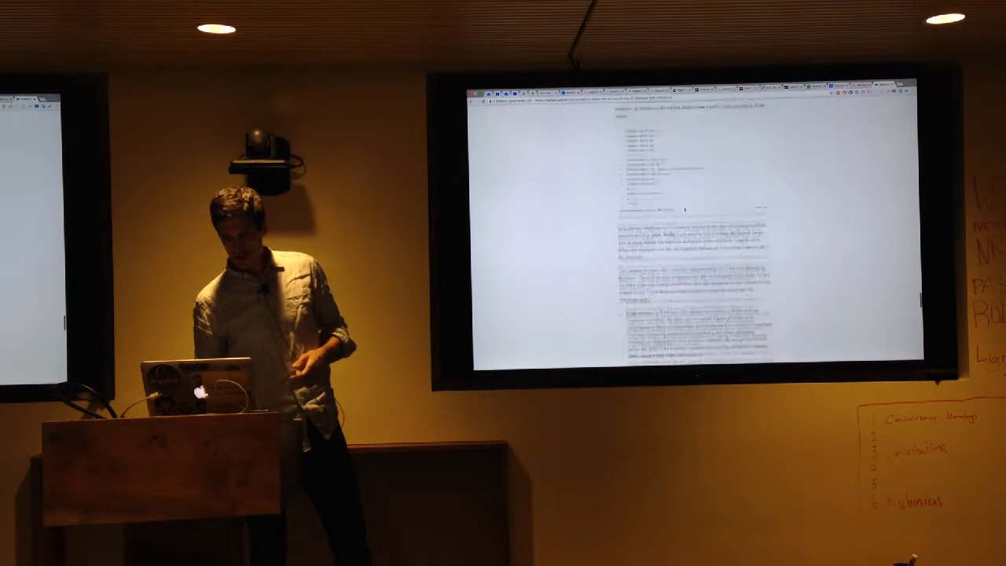
{"action": "scroll", "scroll_direction": "down", "scroll_amount": 3}
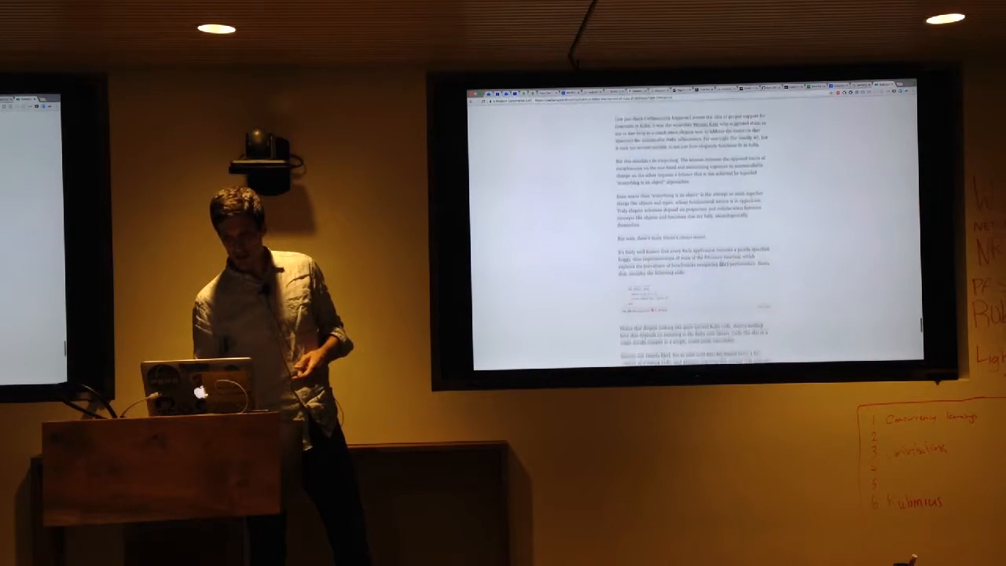
{"action": "scroll", "scroll_direction": "down", "scroll_amount": 3}
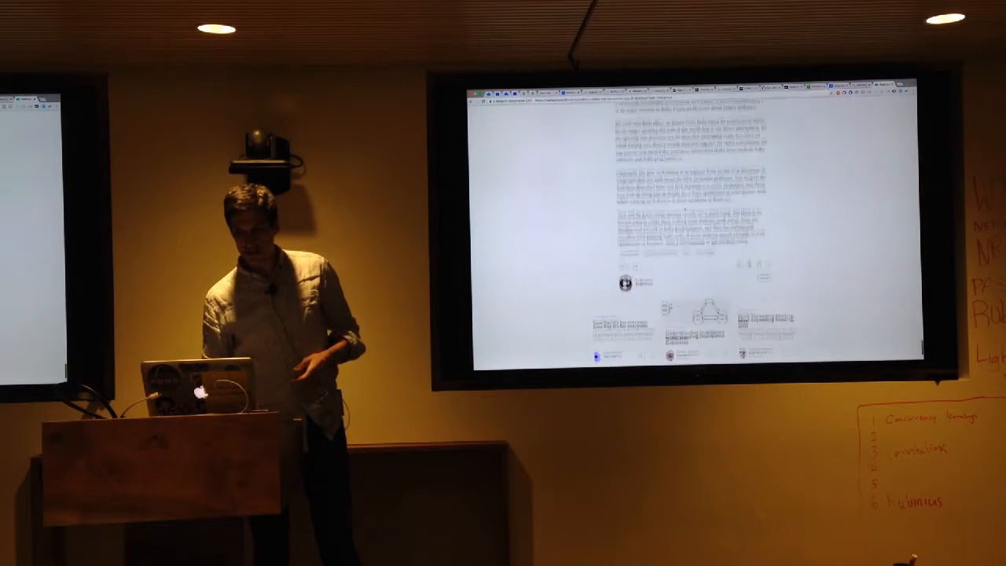
{"action": "scroll", "scroll_direction": "down", "scroll_amount": 3}
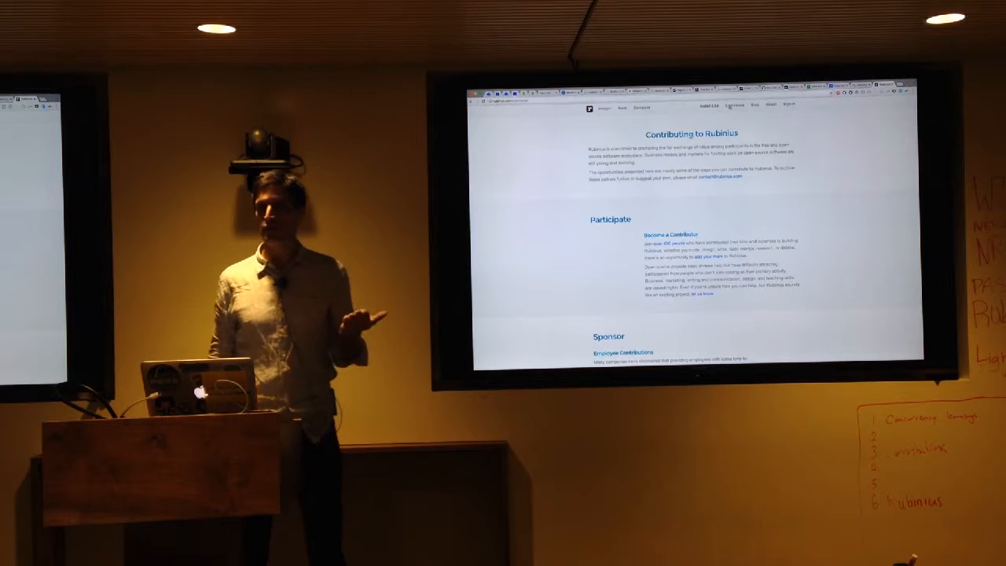
{"action": "scroll", "scroll_direction": "down", "scroll_amount": 3}
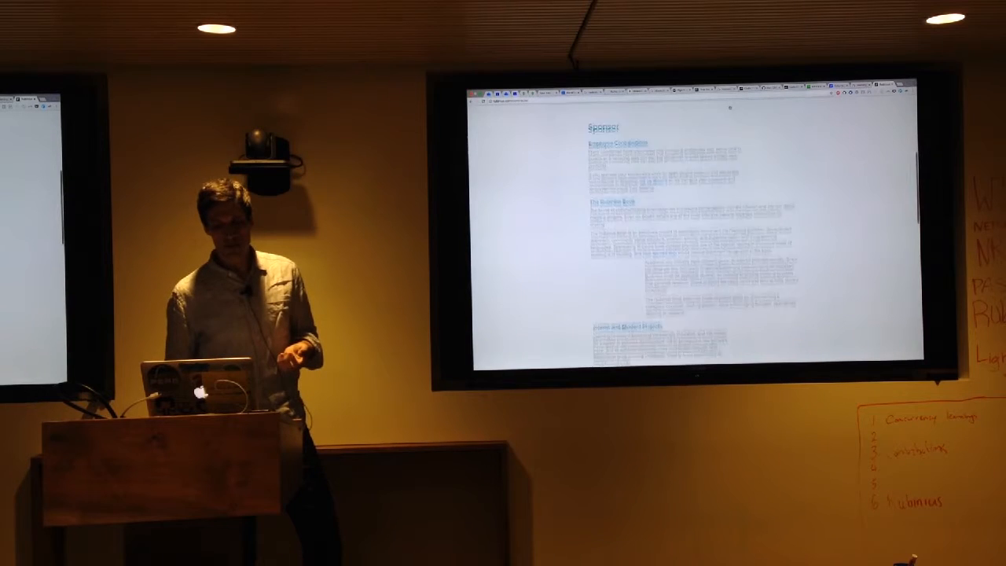
{"action": "scroll", "scroll_direction": "down", "scroll_amount": 3}
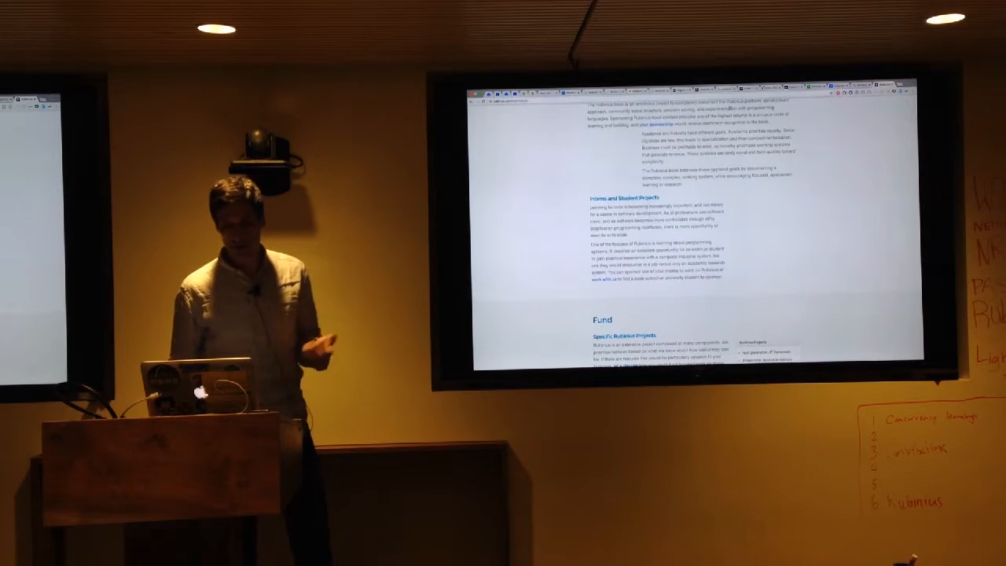
{"action": "scroll", "scroll_direction": "down", "scroll_amount": 3}
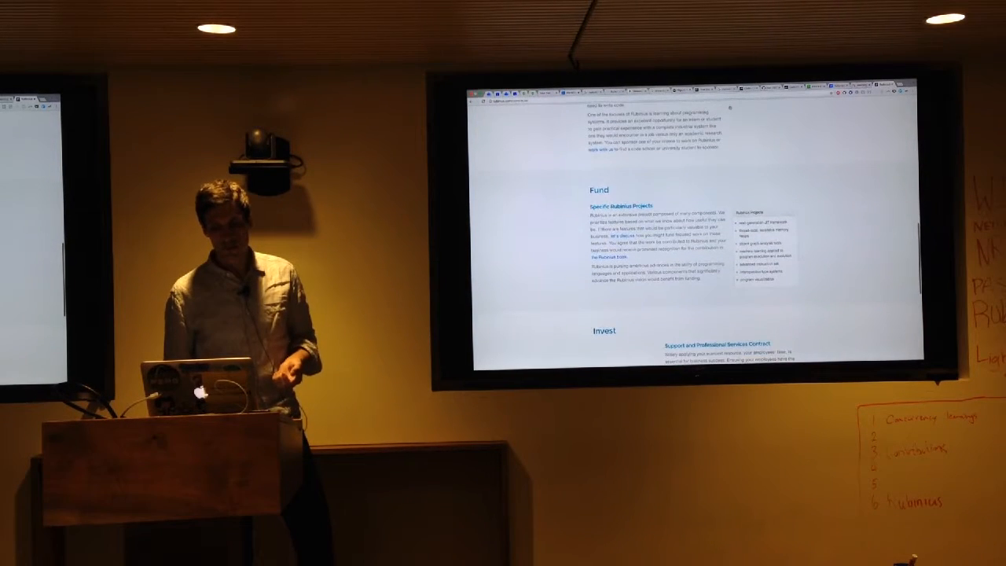